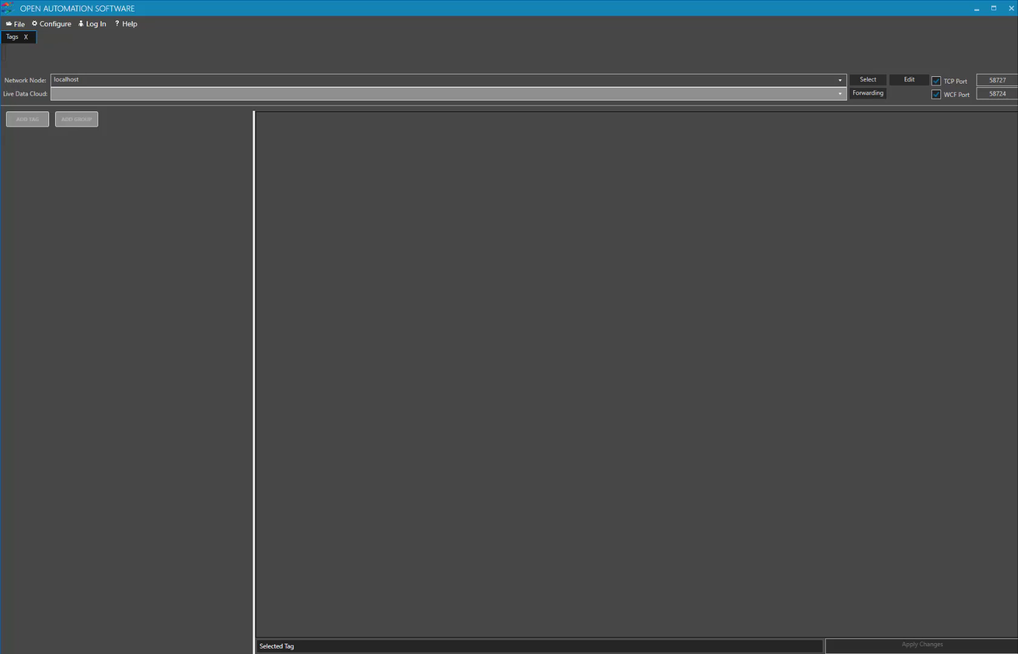
# - Bring up the Configure > Tags screen for the localhost node
pyautogui.click(55, 24)
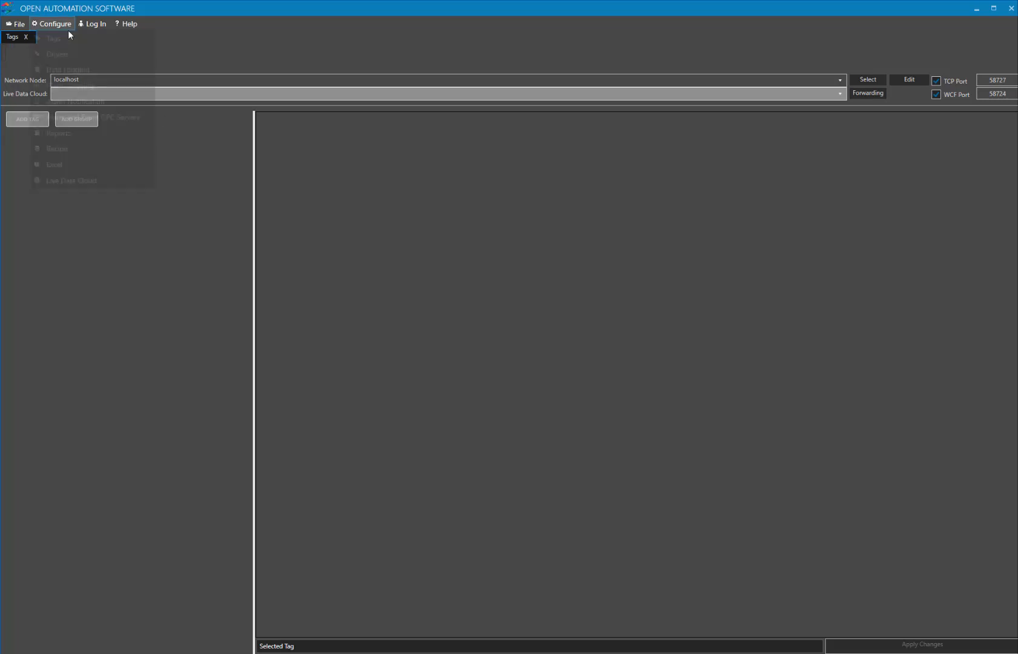
pyautogui.click(54, 38)
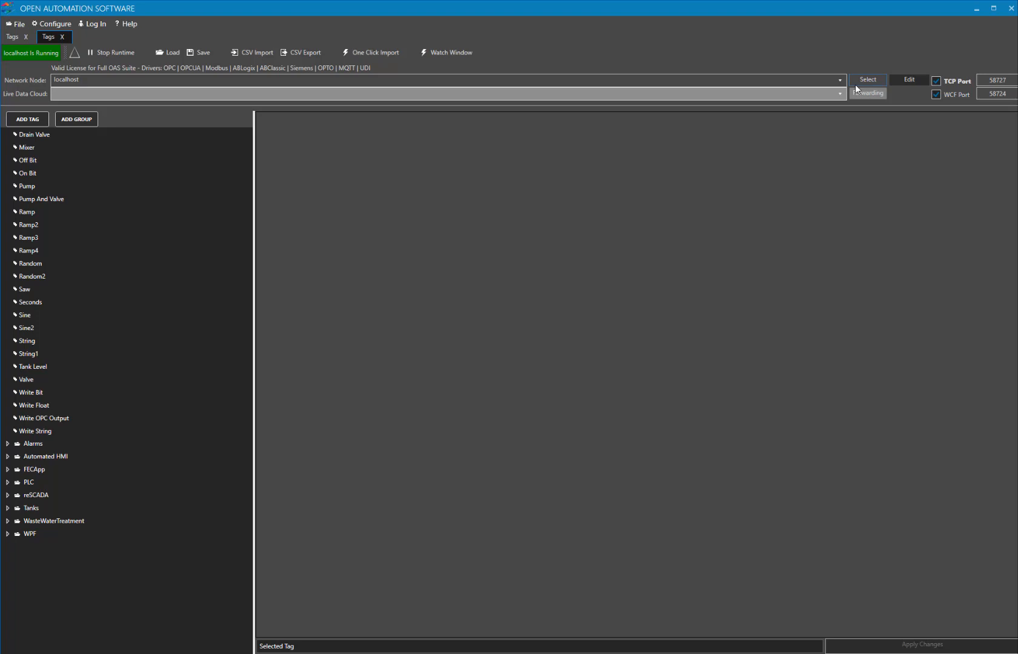
pyautogui.moveTo(854, 93)
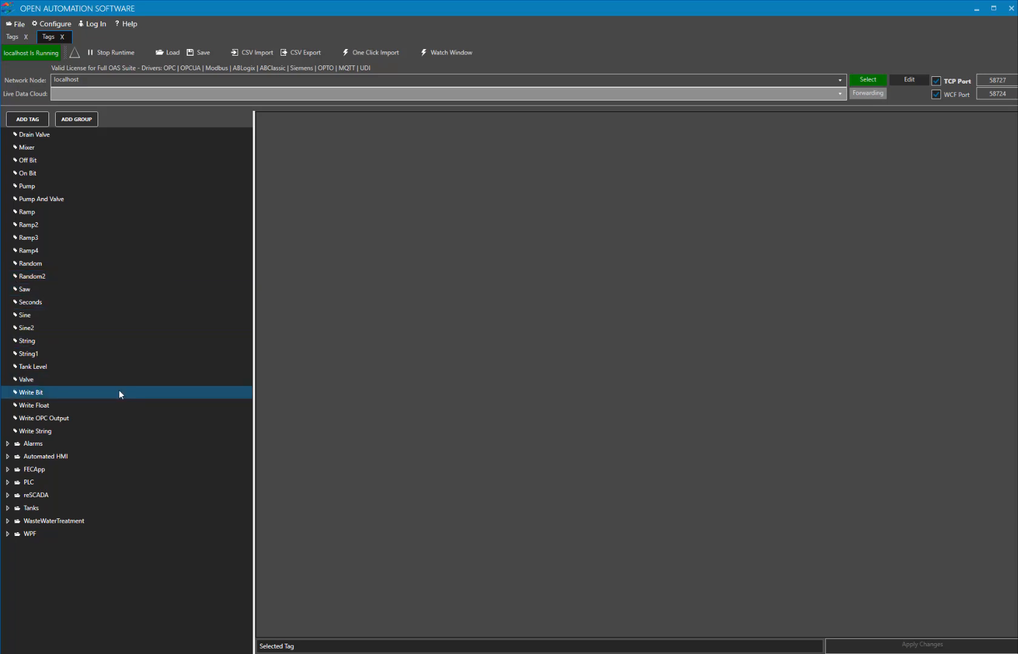
# - Expand WPF > TimeOnAndCounts > AirConditioner and select the On Boolean tag's settings
pyautogui.click(30, 534)
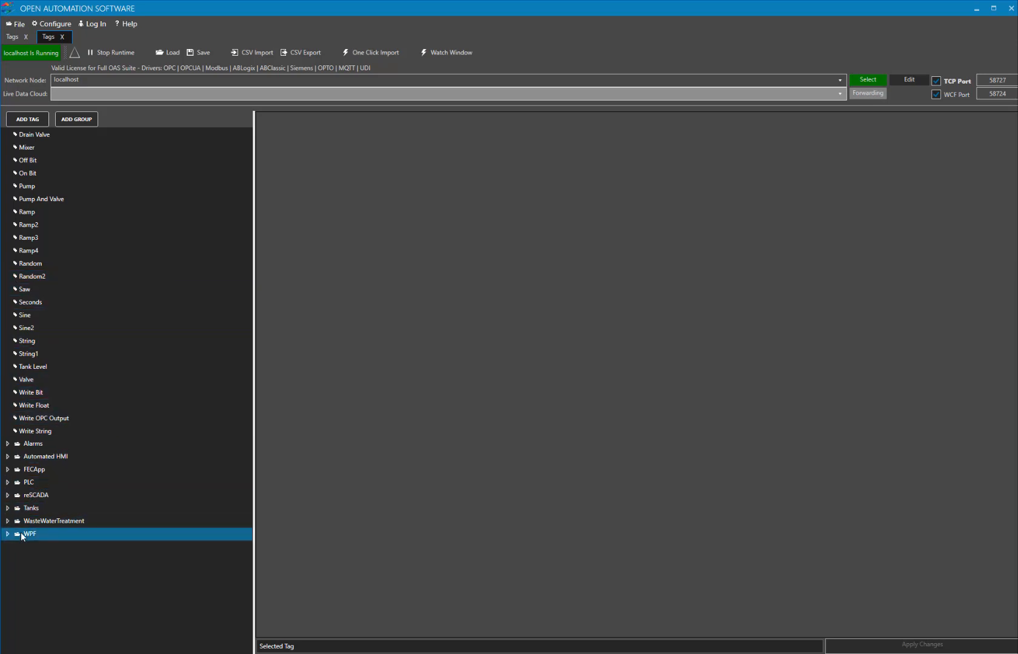
pyautogui.click(7, 534)
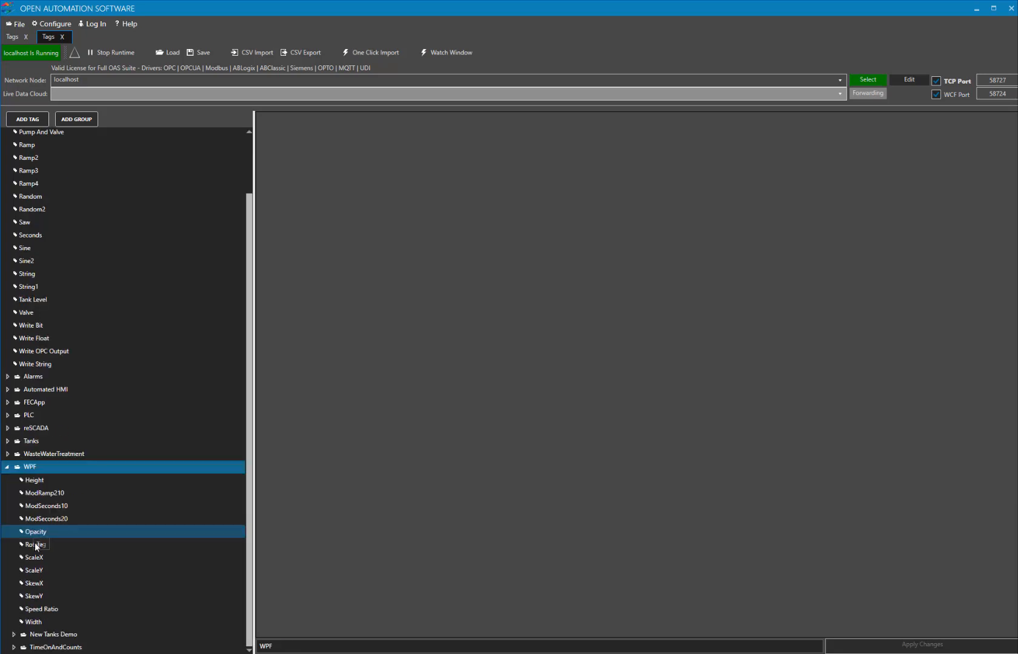
pyautogui.click(56, 635)
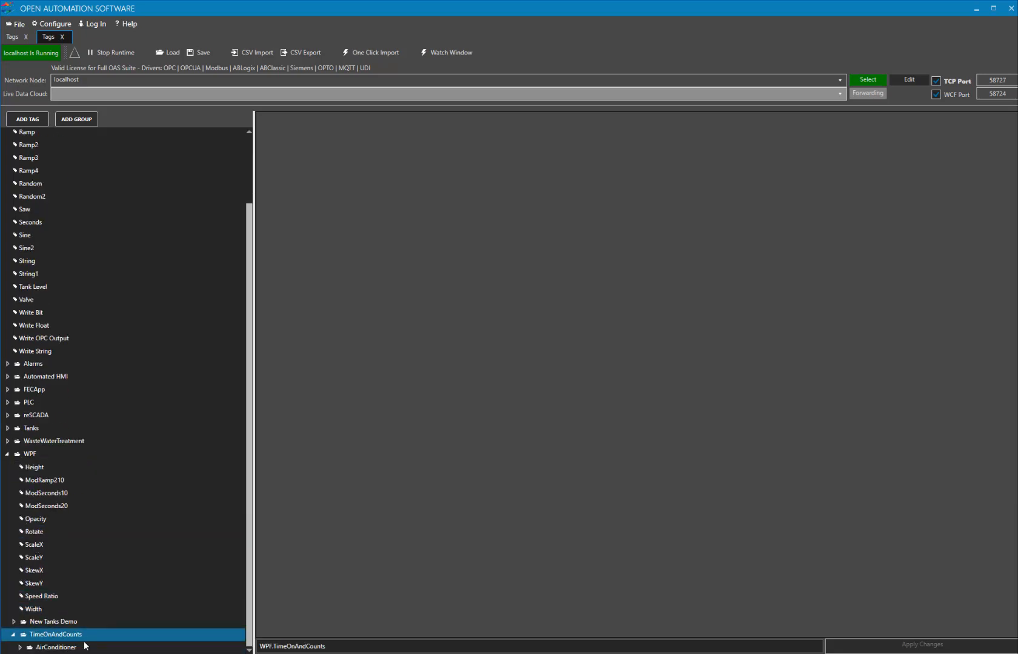
pyautogui.click(14, 647)
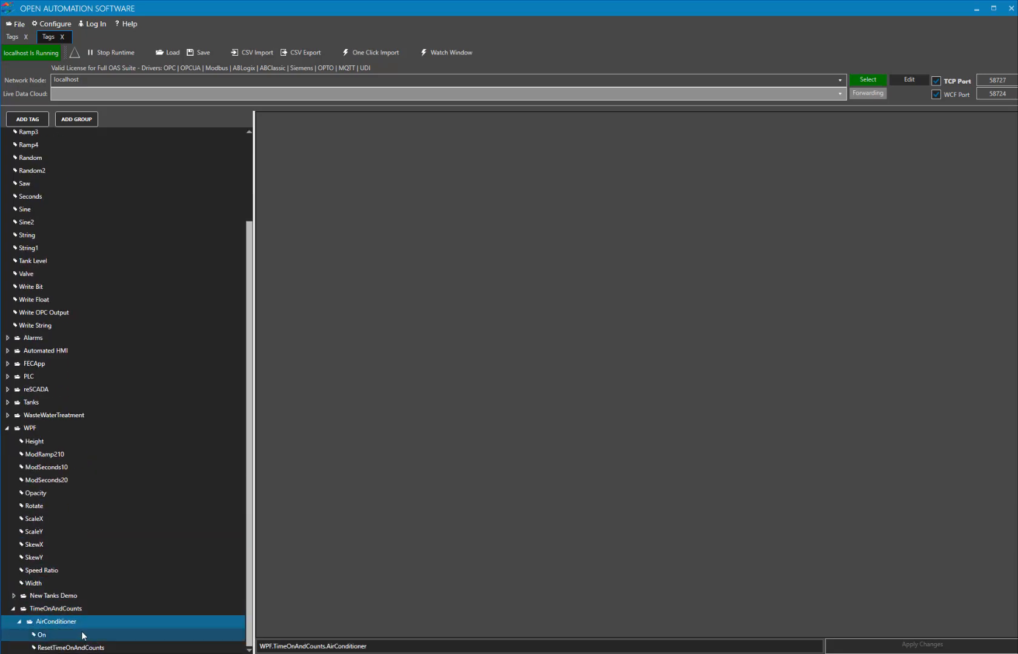
pyautogui.click(40, 635)
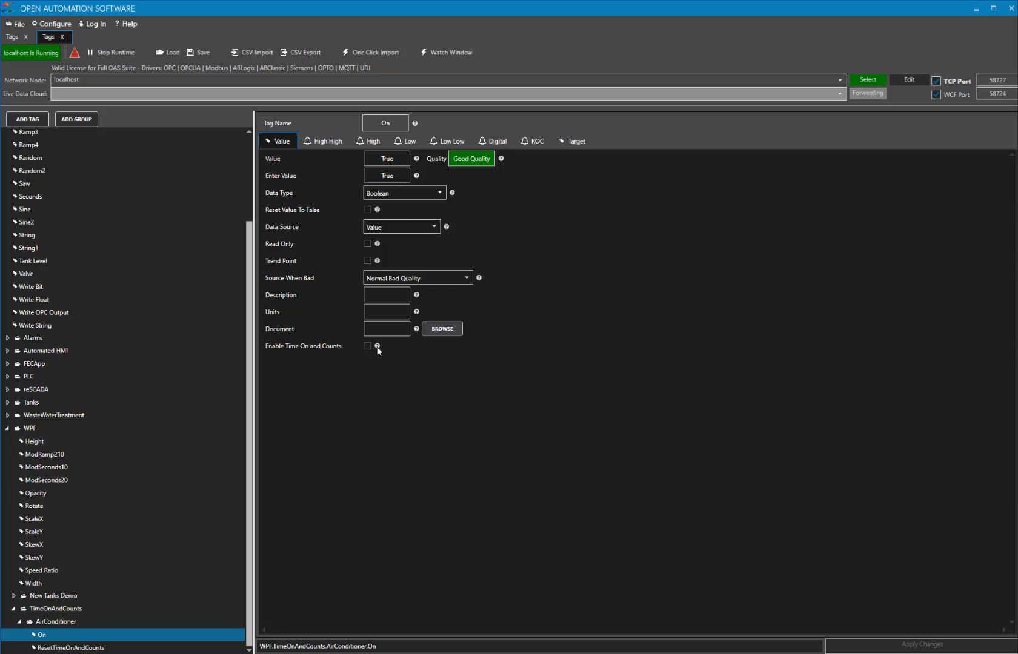
# - Enable Time On and Counts for the On tag, trying a daily reset time before leaving it blank
pyautogui.click(367, 345)
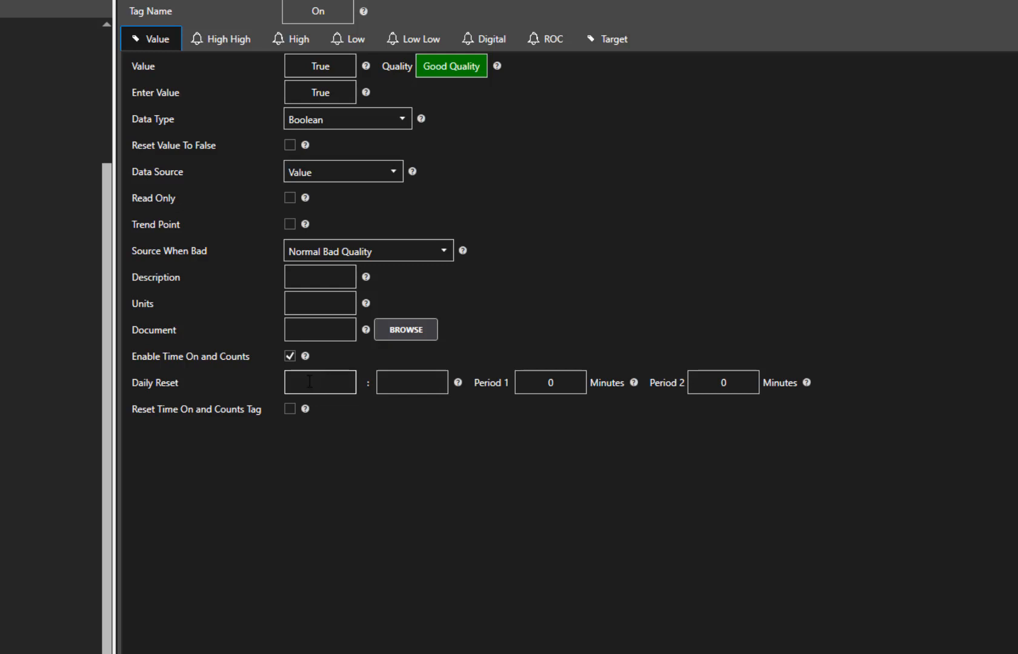
pyautogui.write('14')
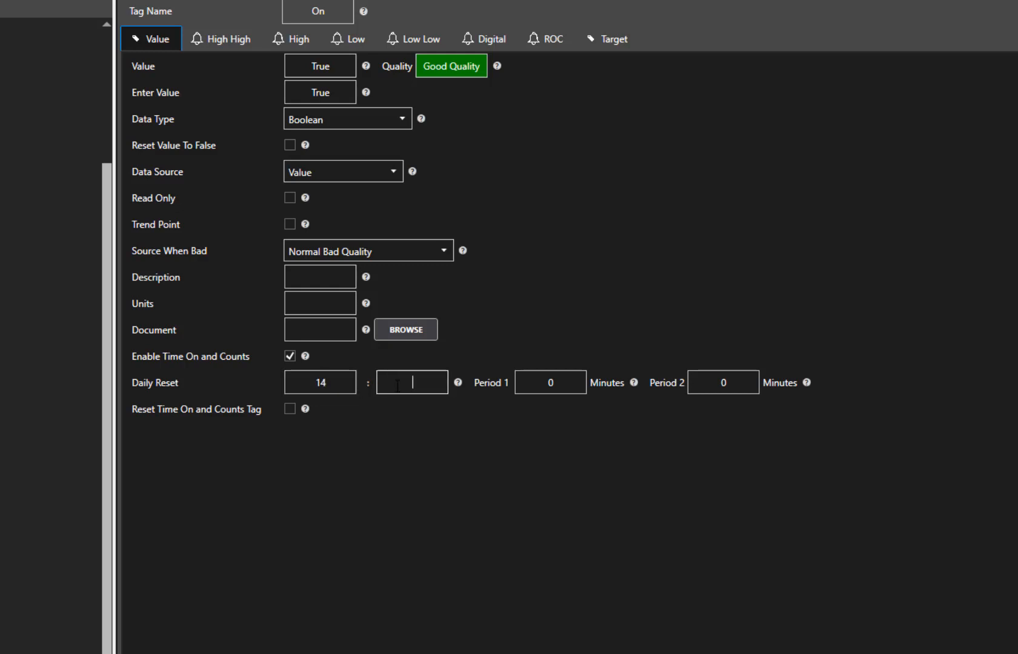
pyautogui.write('3')
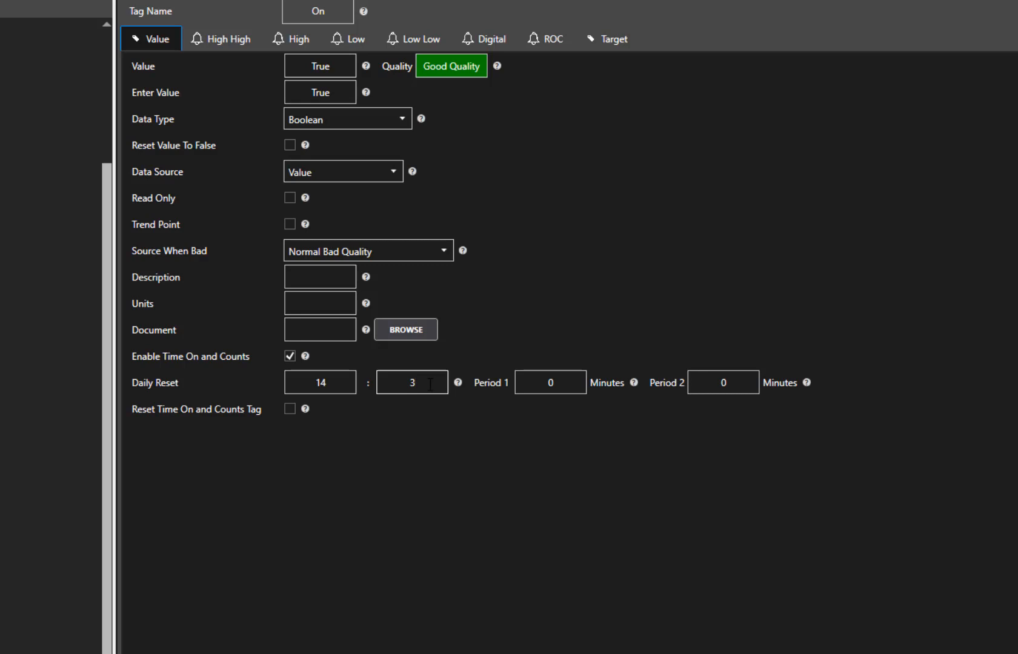
pyautogui.write('30')
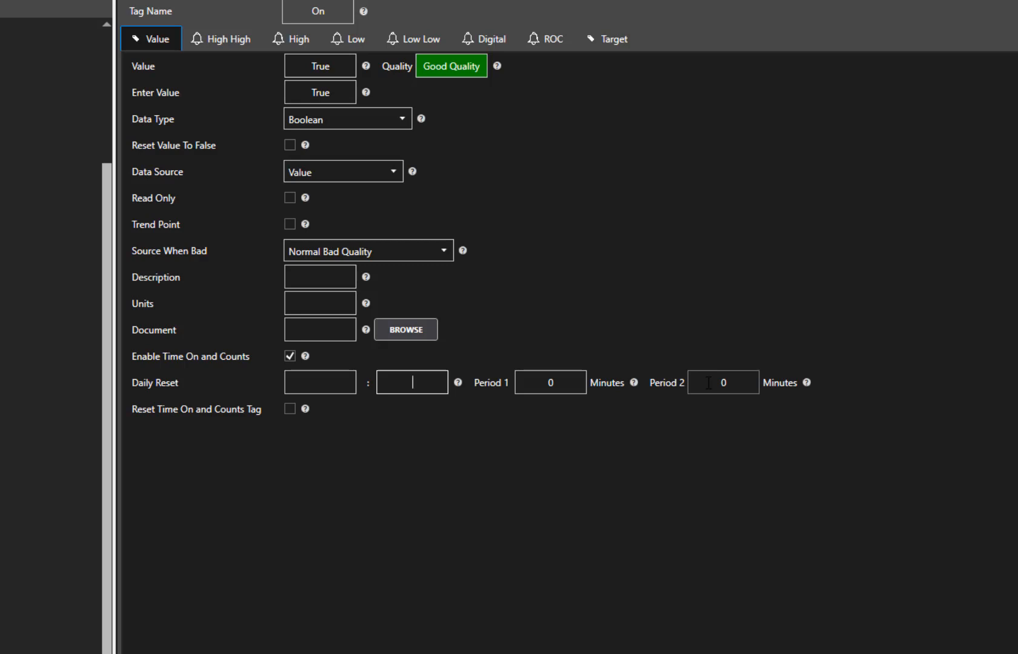
# - Enter 840 minutes for Period 1 and 600 minutes for Period 2
pyautogui.click(411, 381)
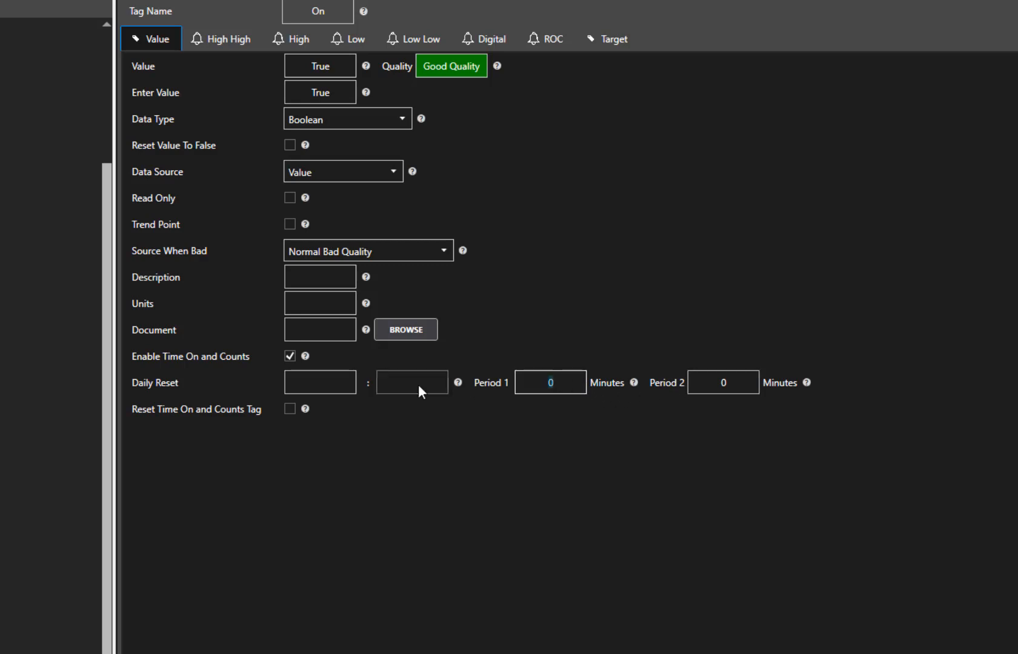
pyautogui.moveTo(413, 382)
pyautogui.write('840')
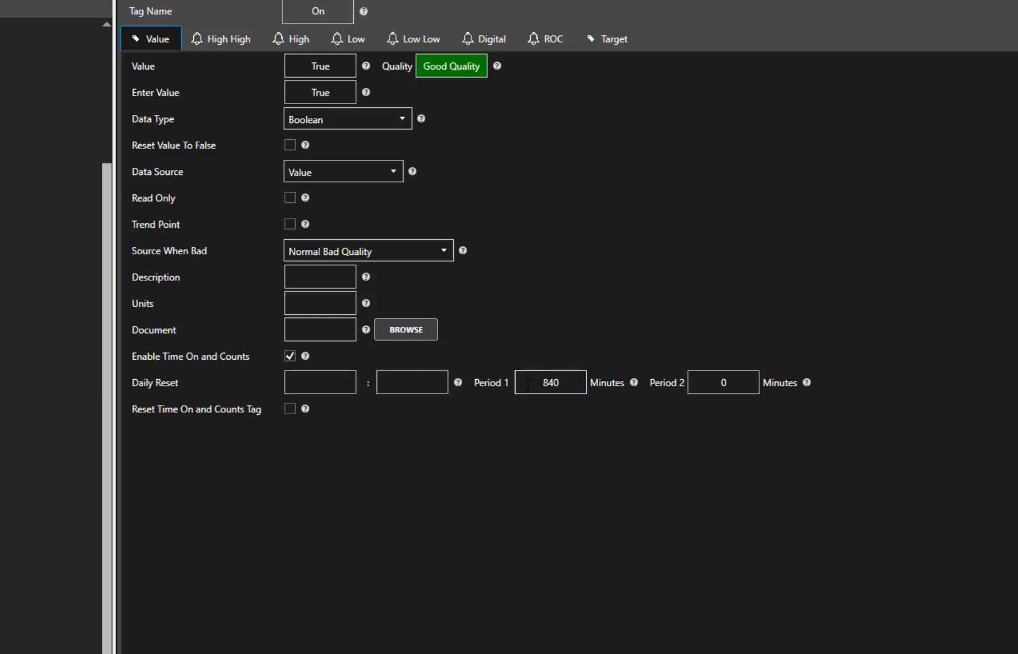
pyautogui.click(722, 382)
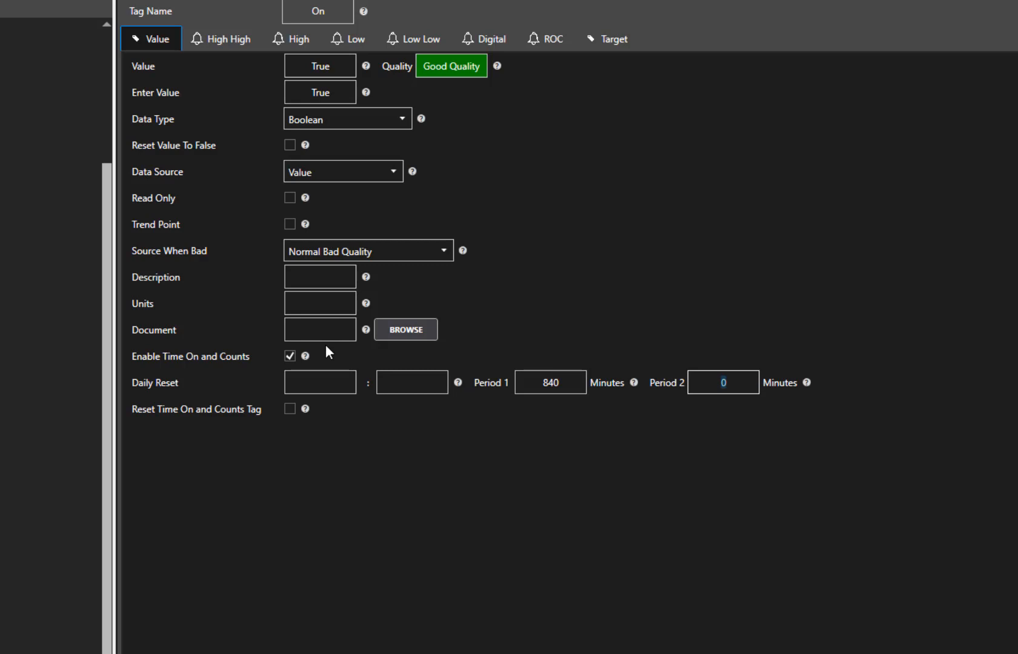
pyautogui.write('600')
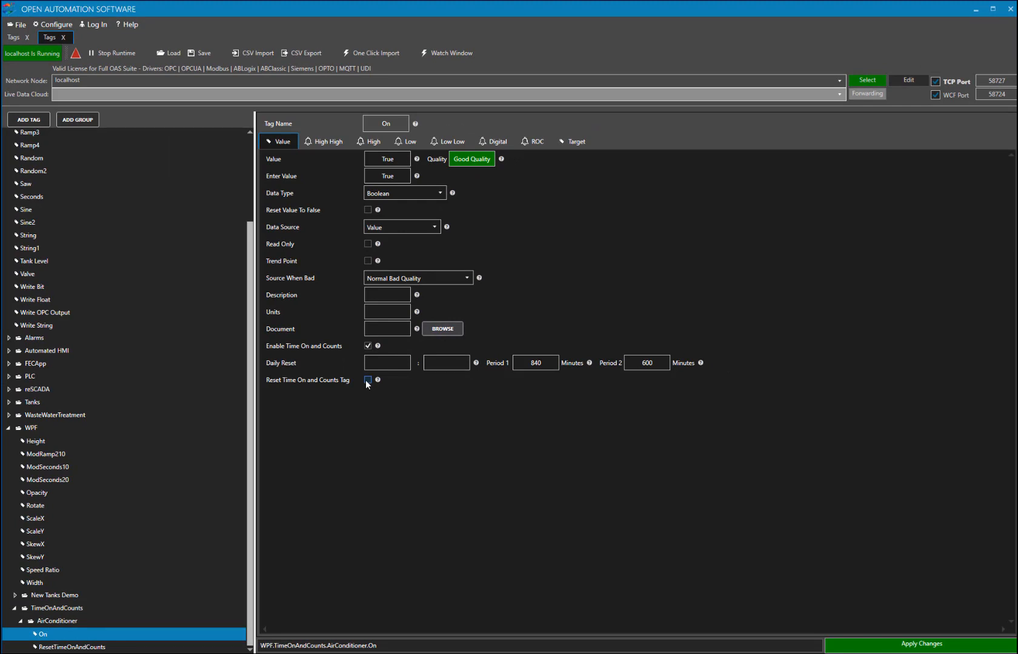
# - Enable the reset tag and browse to AirConditioner ResetTimeOnAndCounts.Value as the reset source
pyautogui.click(368, 381)
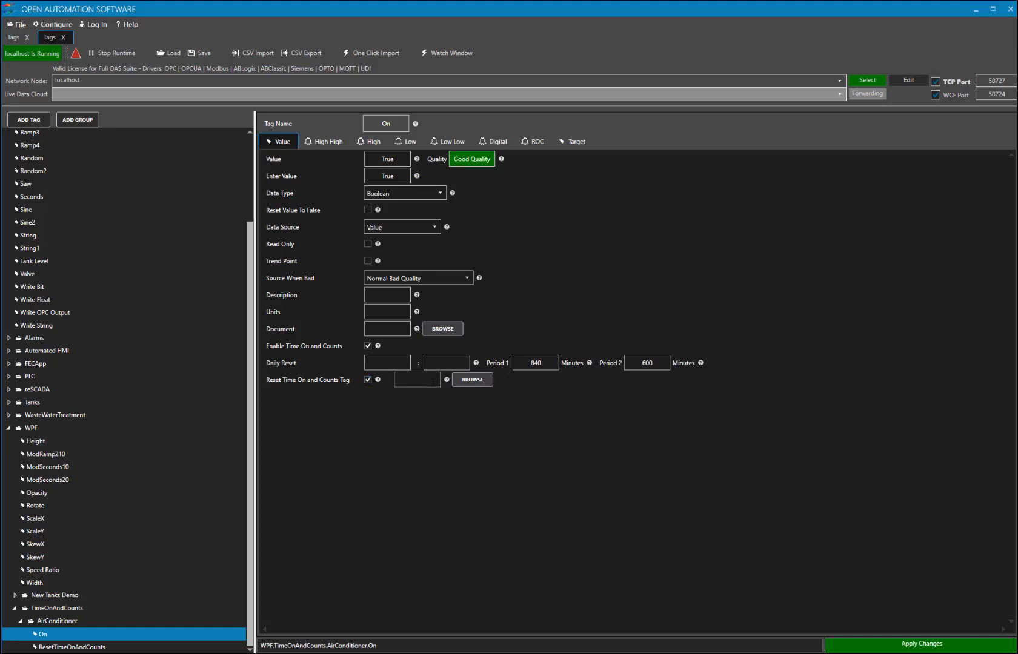
pyautogui.click(472, 380)
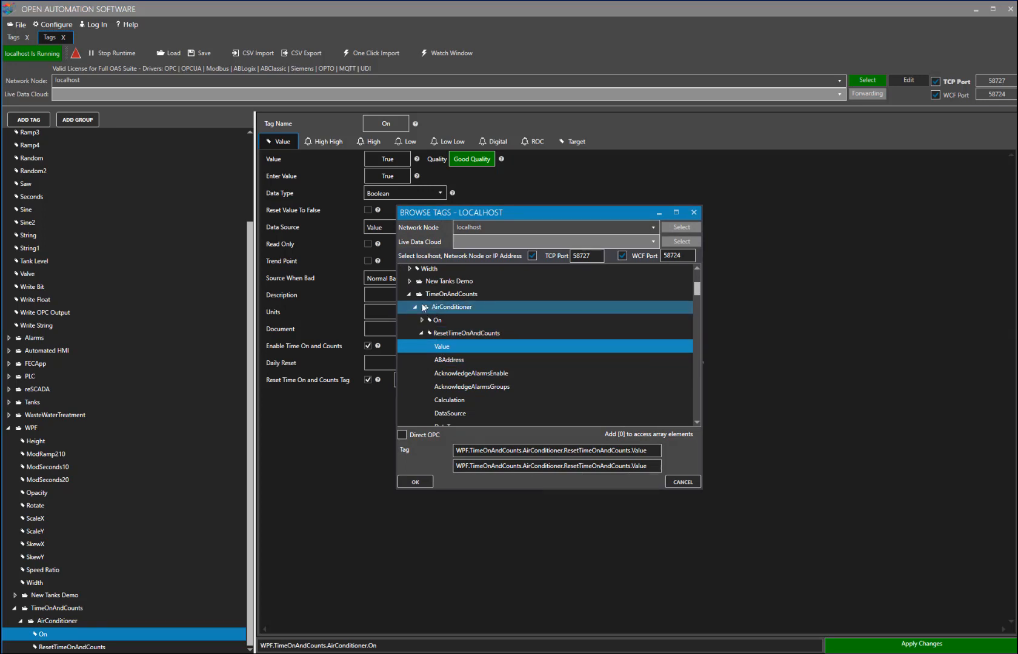
pyautogui.click(466, 333)
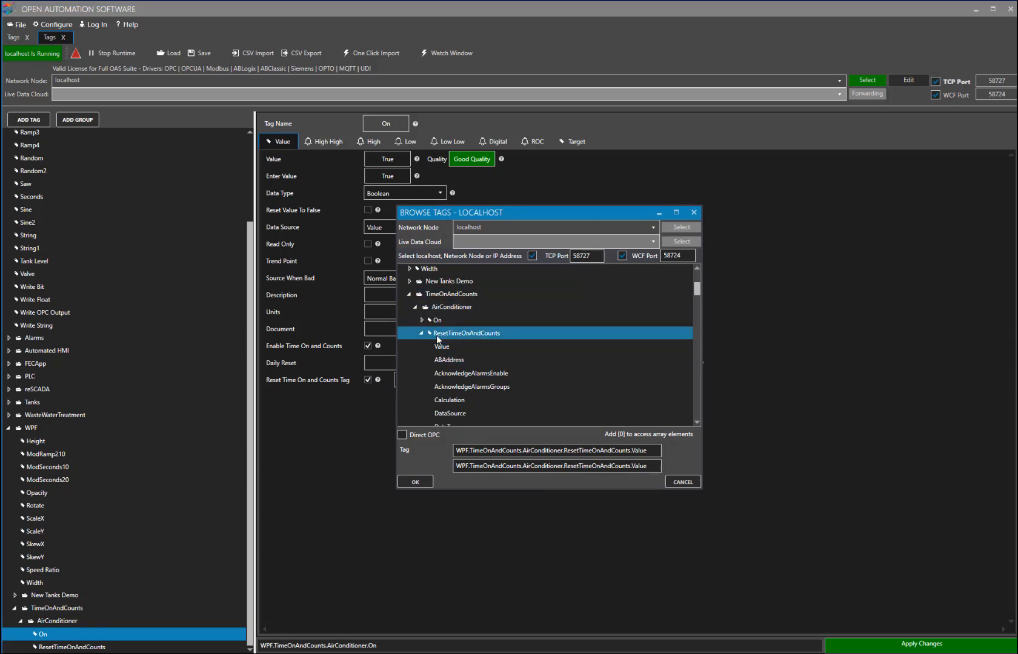
pyautogui.click(442, 346)
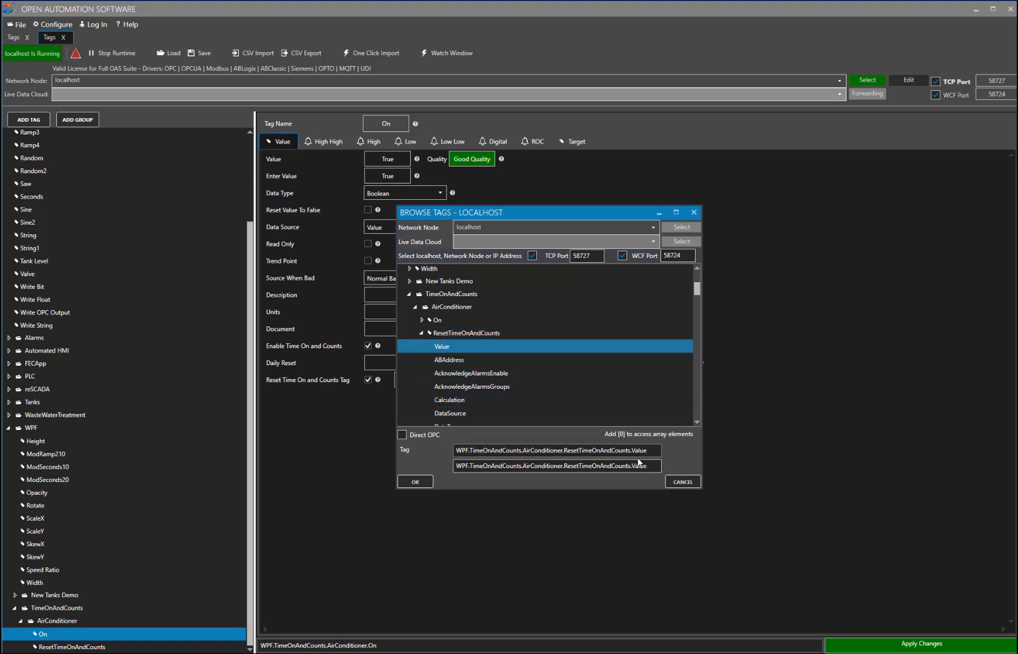
pyautogui.click(414, 482)
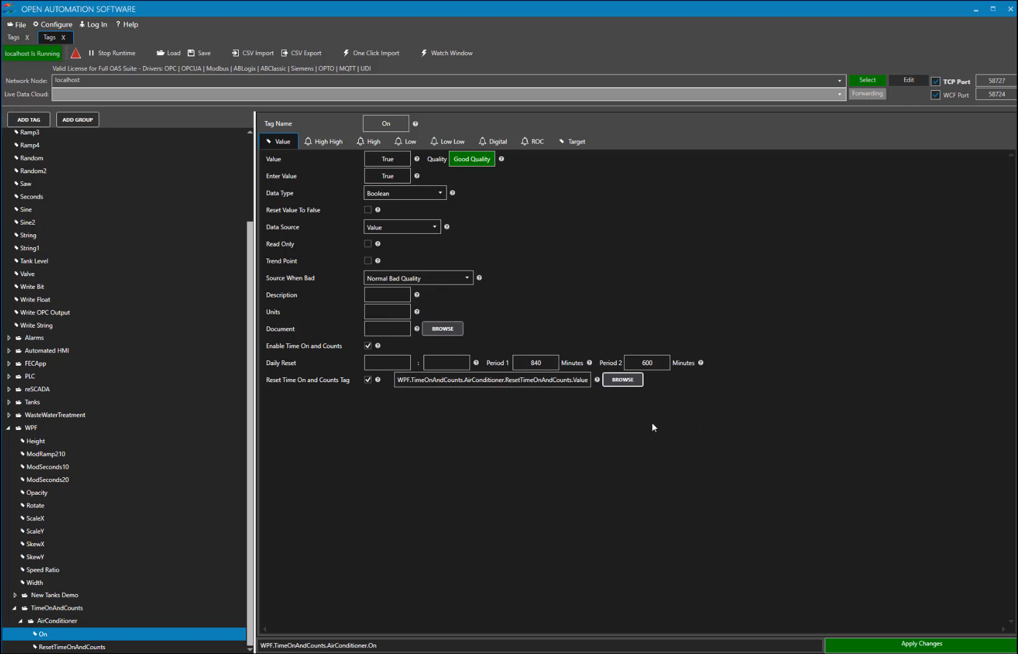
pyautogui.click(72, 647)
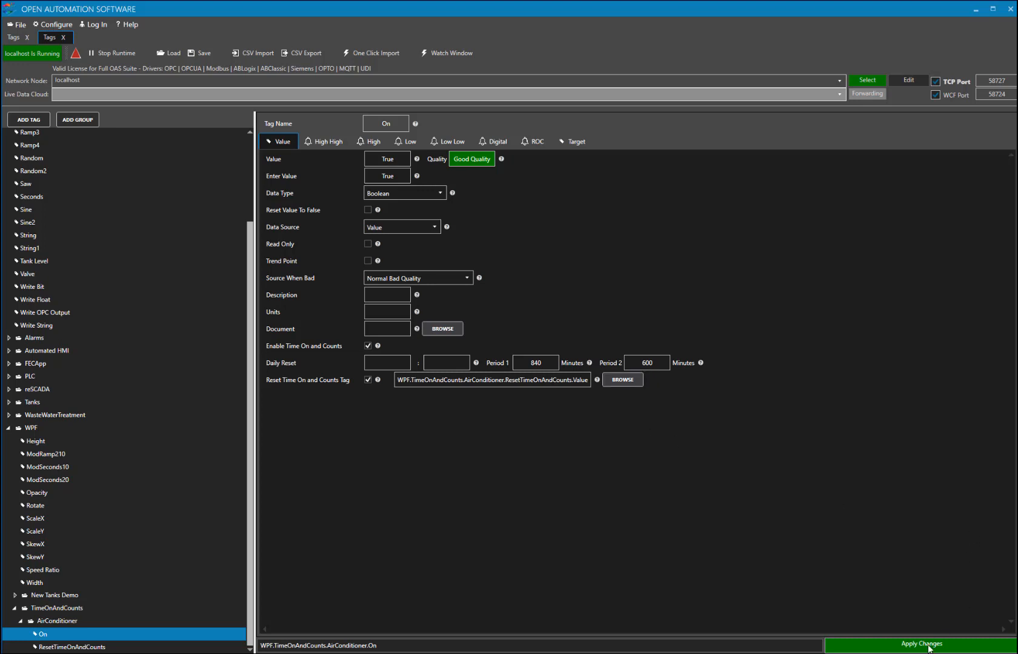
# - Apply the On tag changes and save the tag configuration to its tags file
pyautogui.click(922, 645)
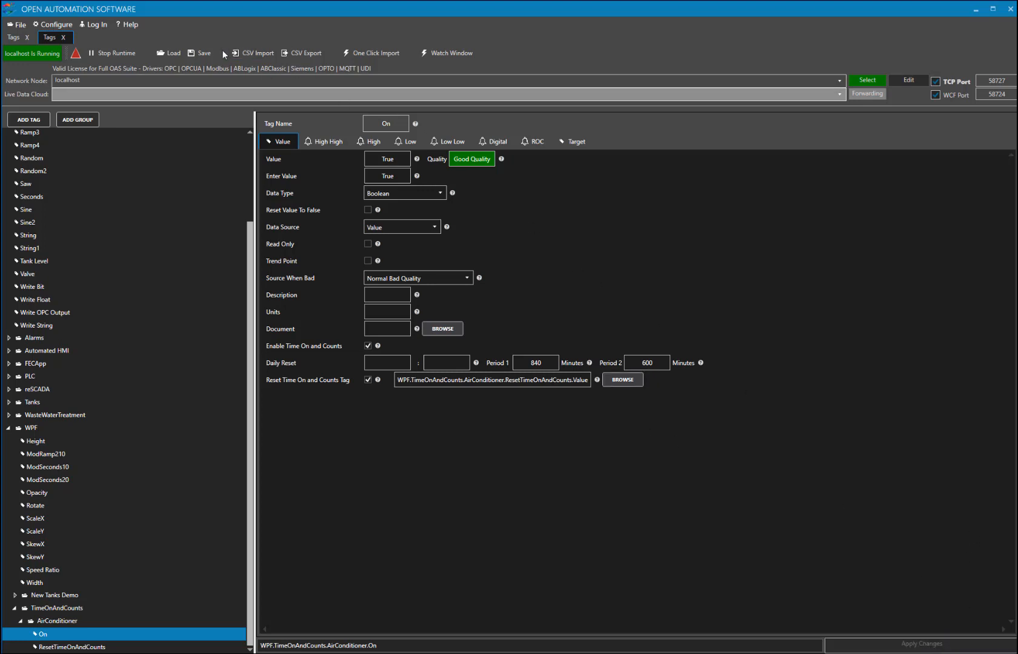
pyautogui.click(198, 53)
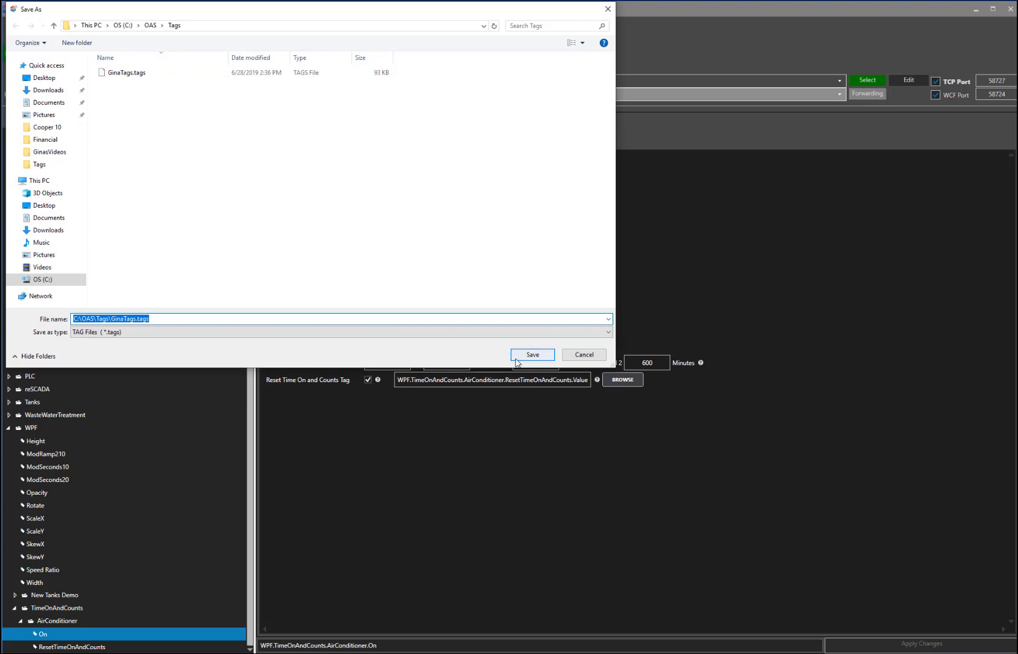
pyautogui.click(531, 354)
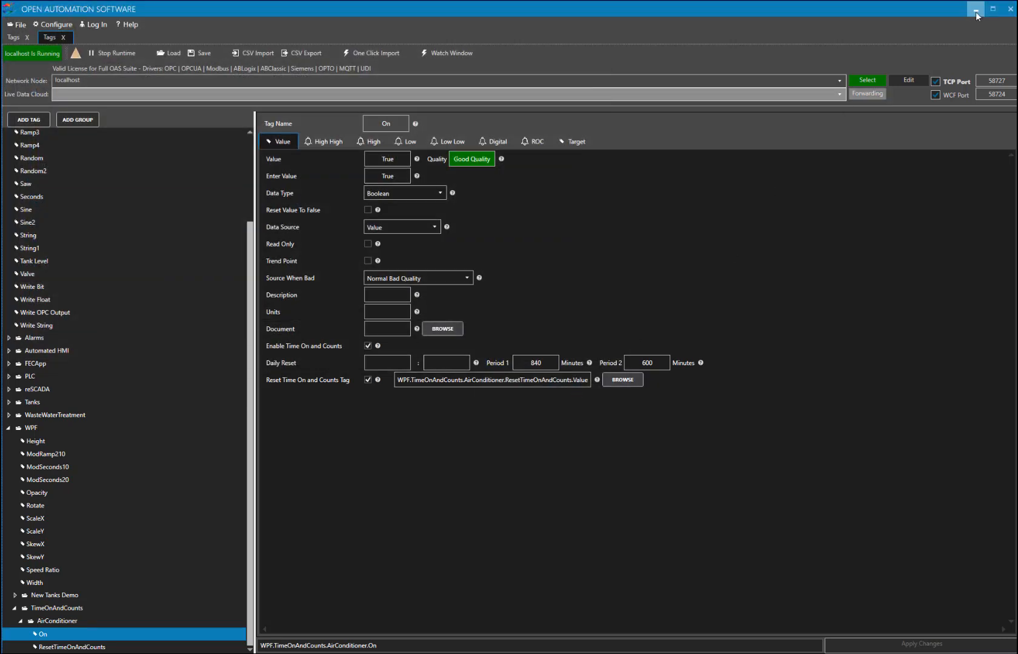
# - Minimize the OAS Configure Tags window to reveal MainWindow.xaml in the Blend designer
pyautogui.click(975, 8)
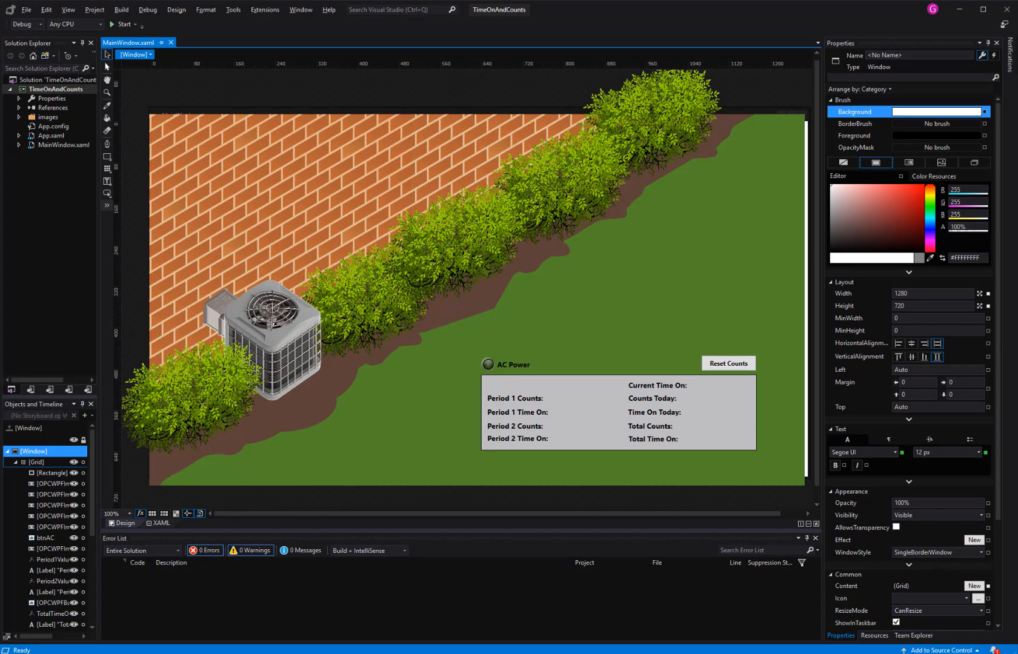
pyautogui.moveTo(473, 391)
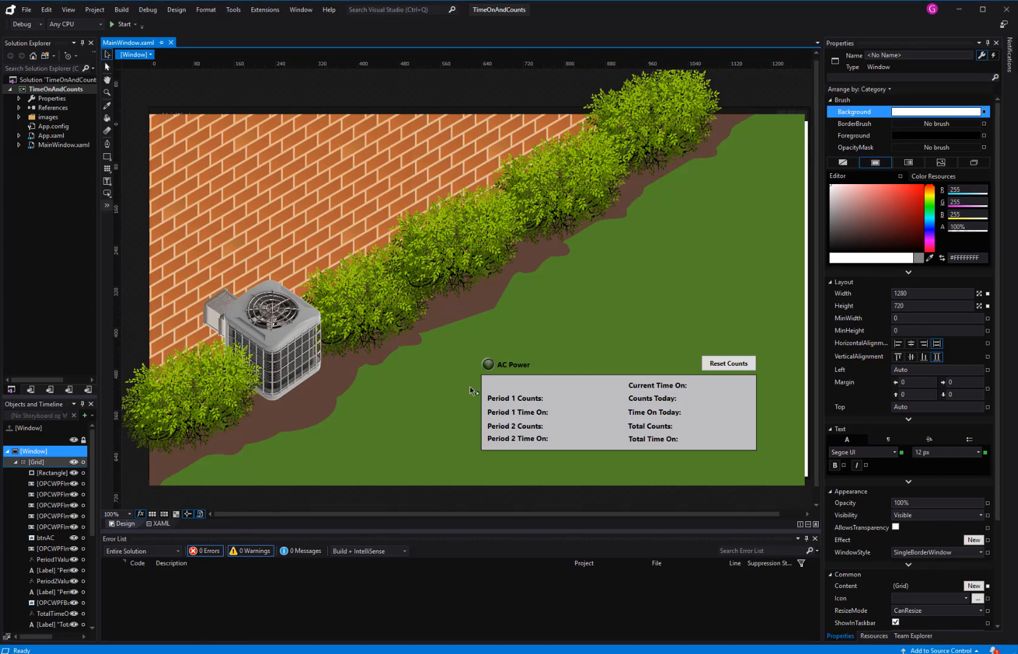
pyautogui.moveTo(520, 369)
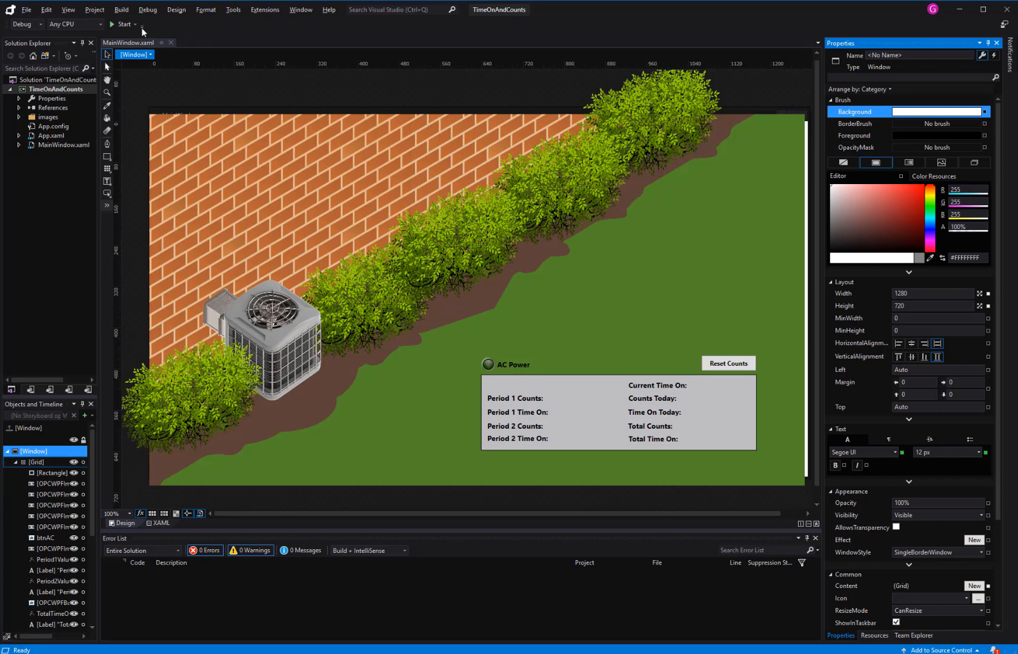
# - Start the TimeOnAndCounts app and toggle AC Power off and back on for the first count
pyautogui.click(122, 24)
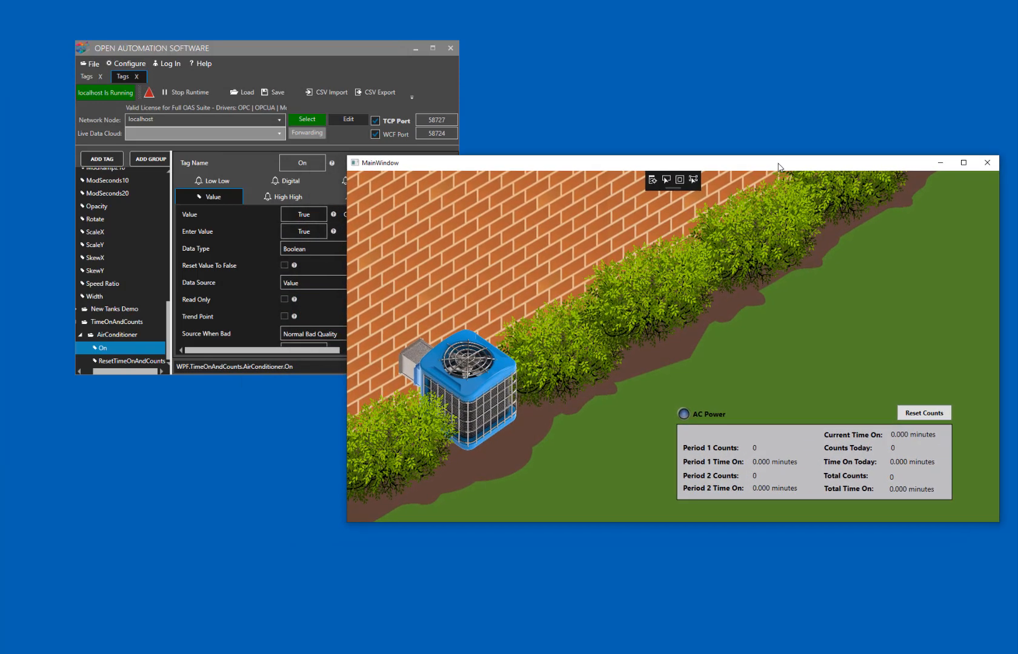
pyautogui.moveTo(626, 364)
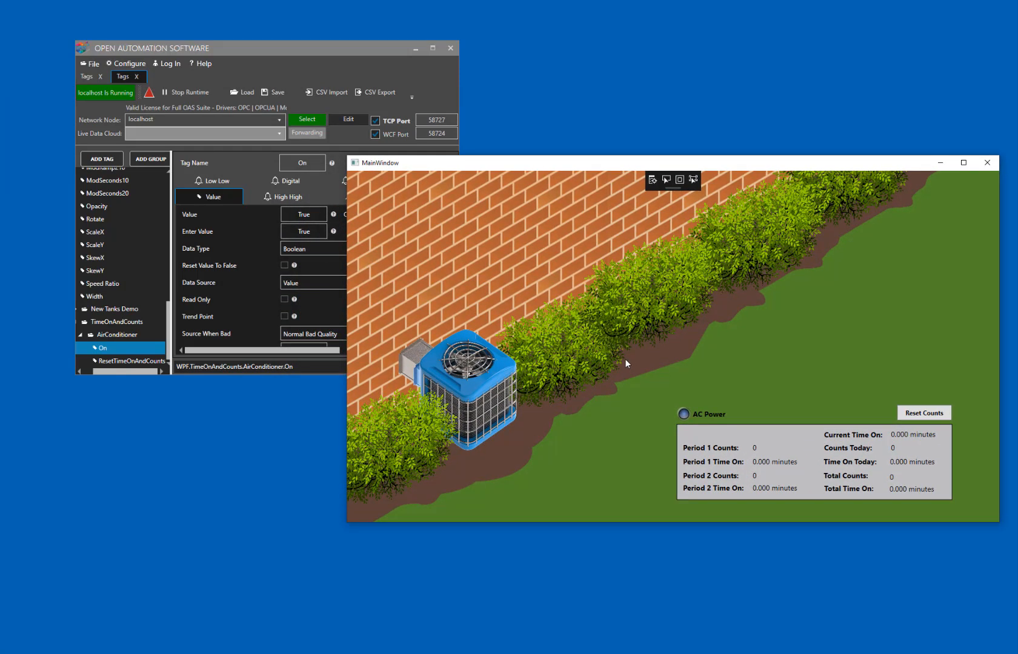
pyautogui.moveTo(630, 361)
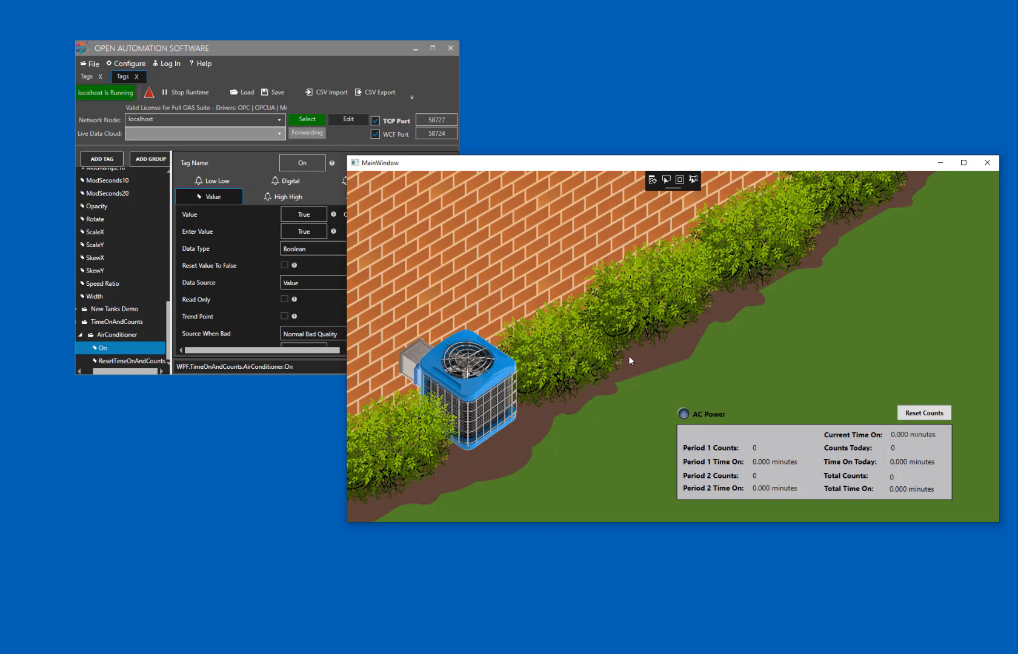
pyautogui.moveTo(235, 179)
pyautogui.write('false')
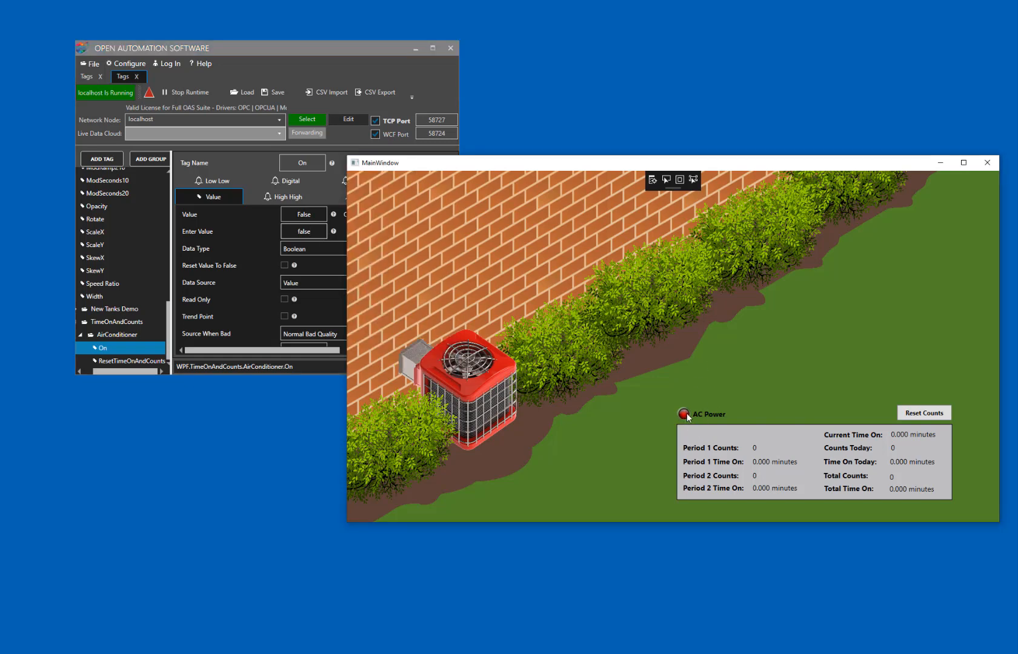
pyautogui.click(683, 414)
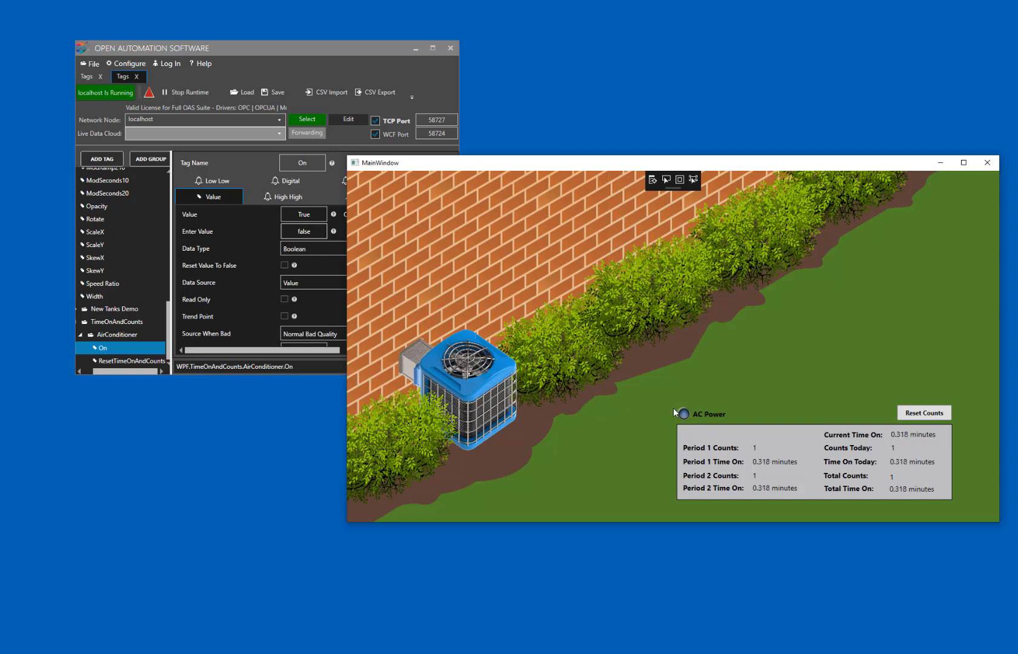
# - Toggle the AC Power indicator so Total Counts reaches 4 with 1.879 minutes time on
pyautogui.click(682, 415)
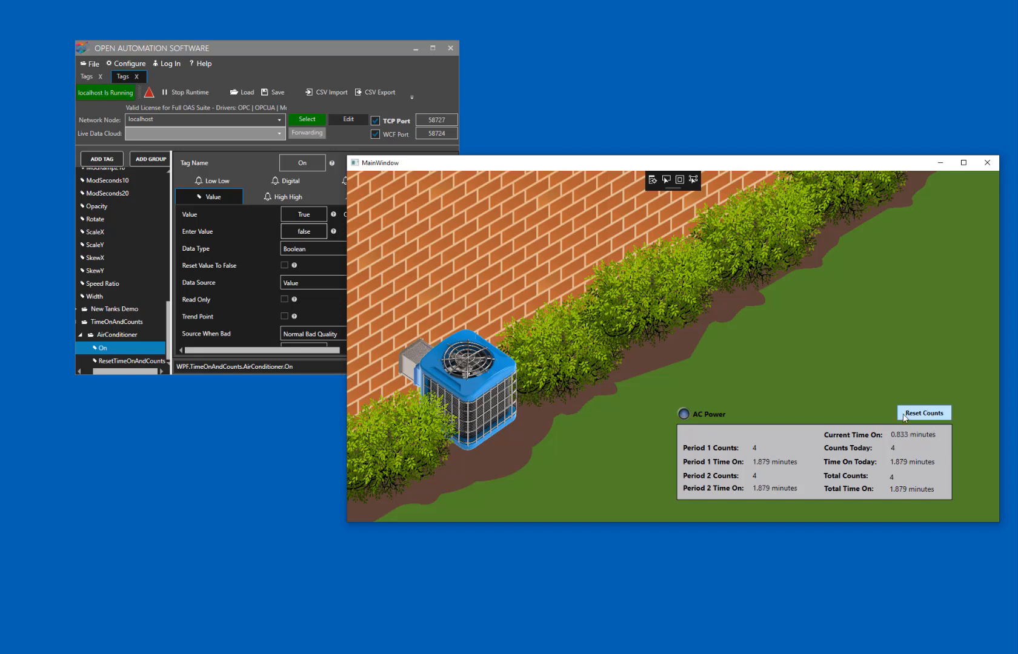
# - Turn the air conditioner off and use Reset Counts to zero all counts and time-on values
pyautogui.click(683, 414)
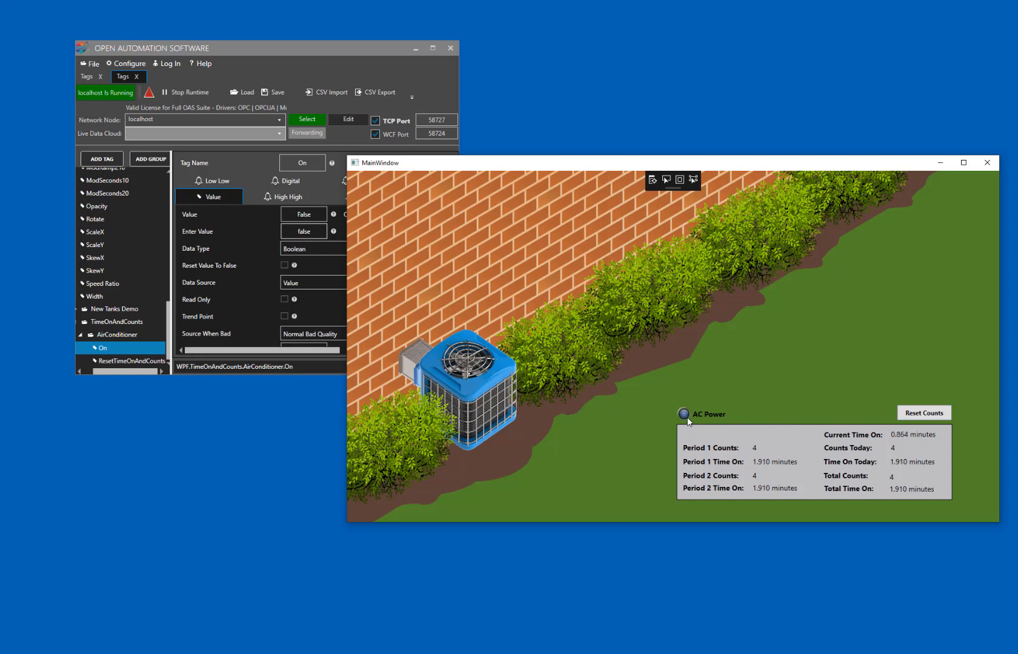
pyautogui.click(924, 412)
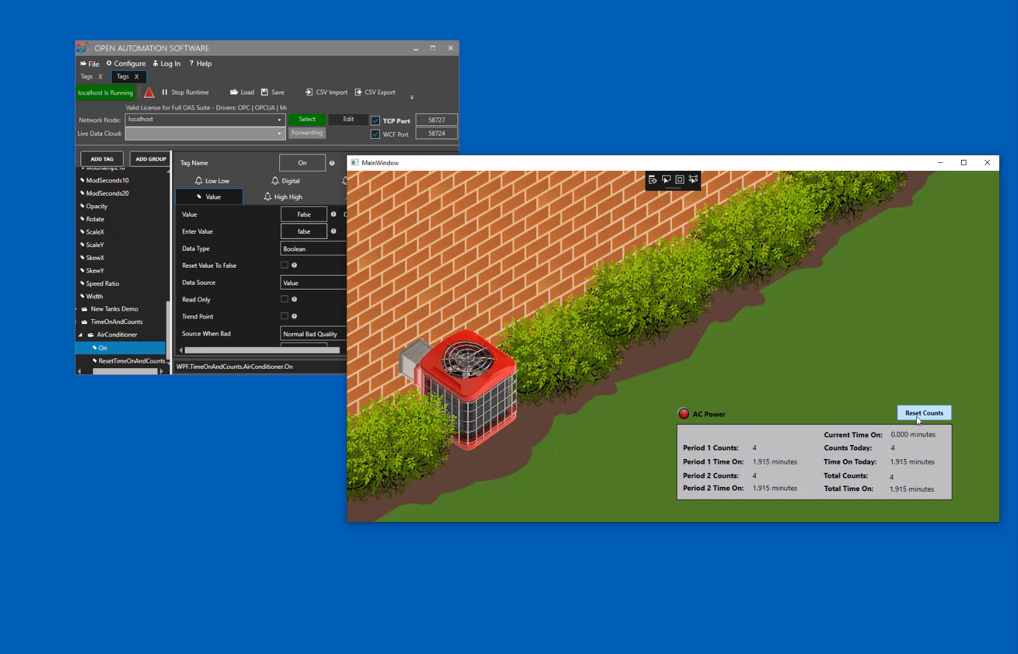
pyautogui.click(923, 413)
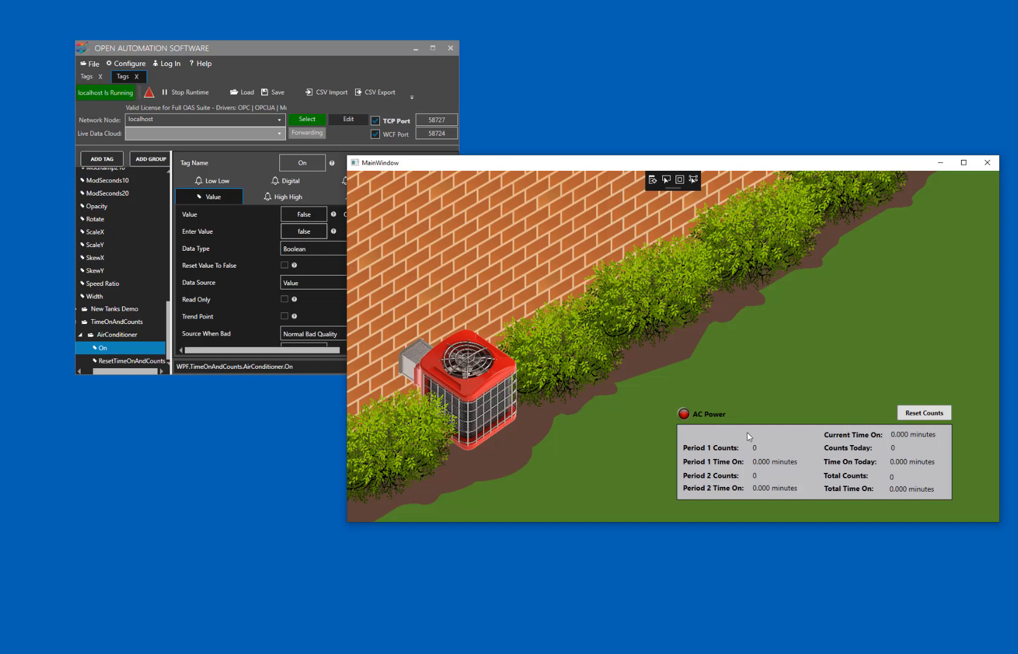
pyautogui.click(683, 415)
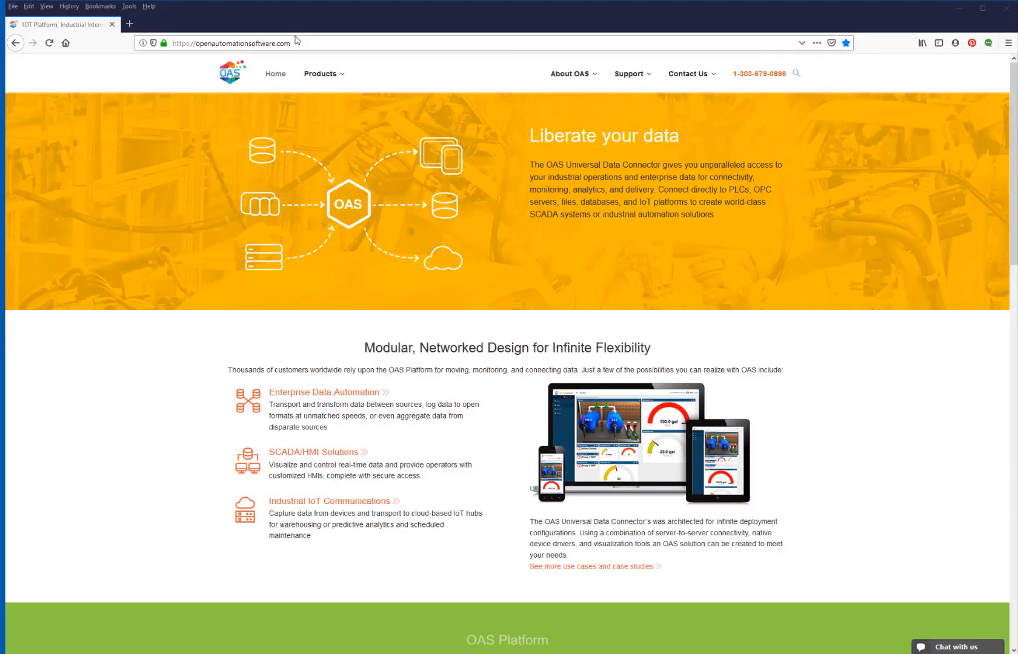
# - Navigate Support > Knowledge Base and expand Data Sources > Tags to the Tags overview
pyautogui.click(628, 73)
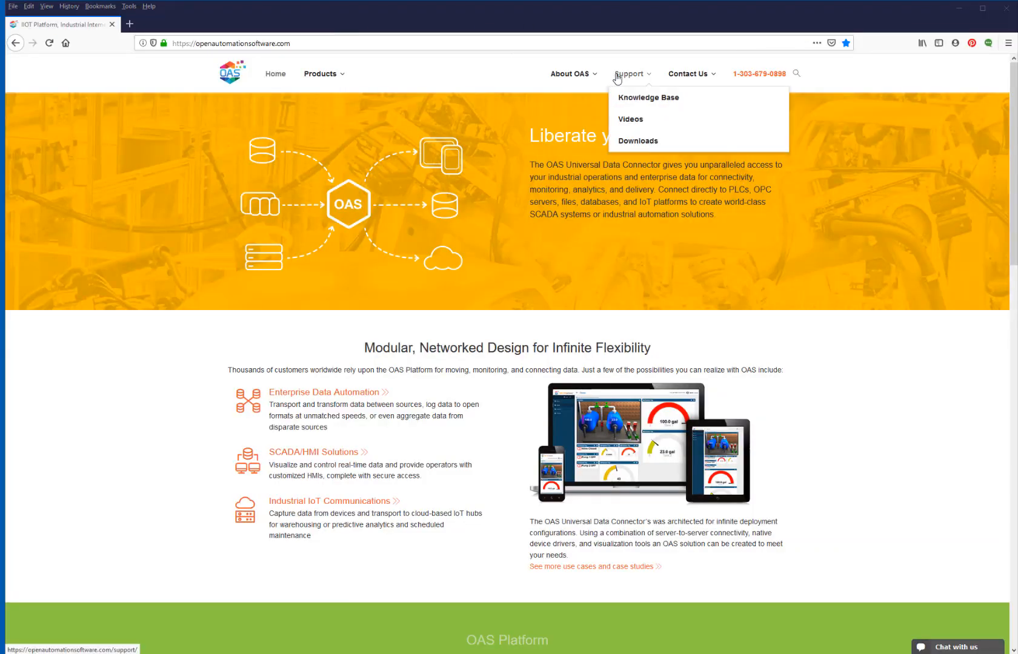
pyautogui.click(647, 97)
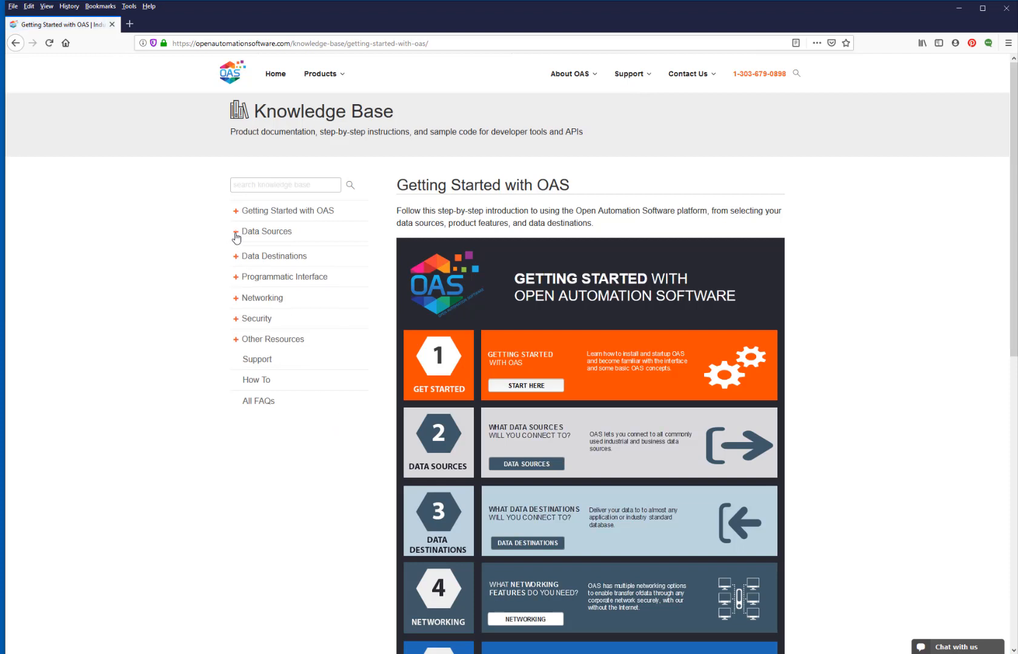
pyautogui.click(265, 231)
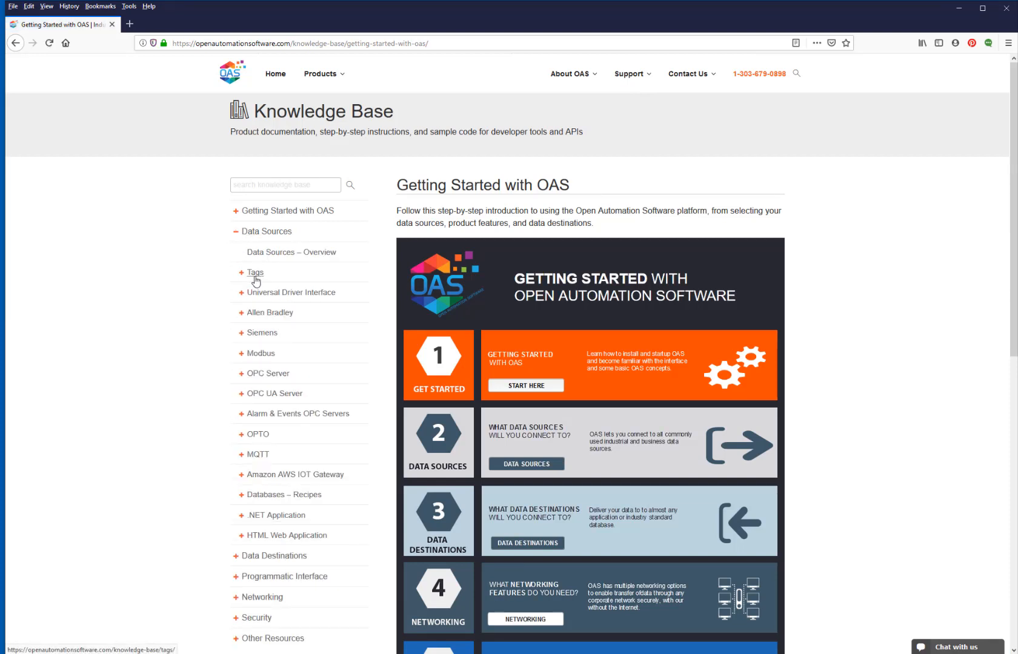
pyautogui.click(254, 273)
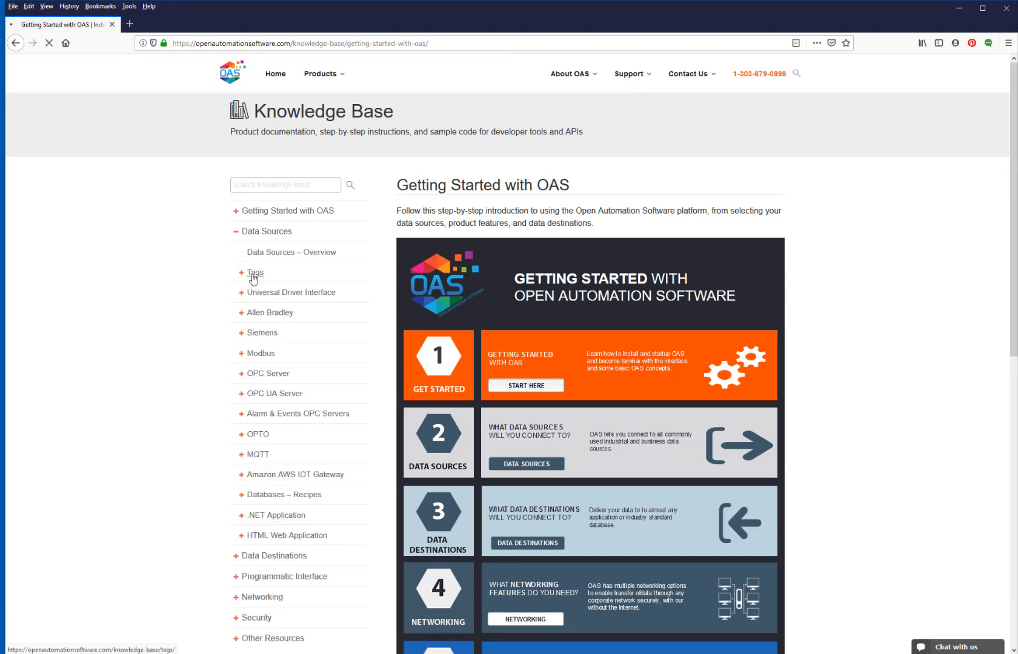
pyautogui.click(254, 273)
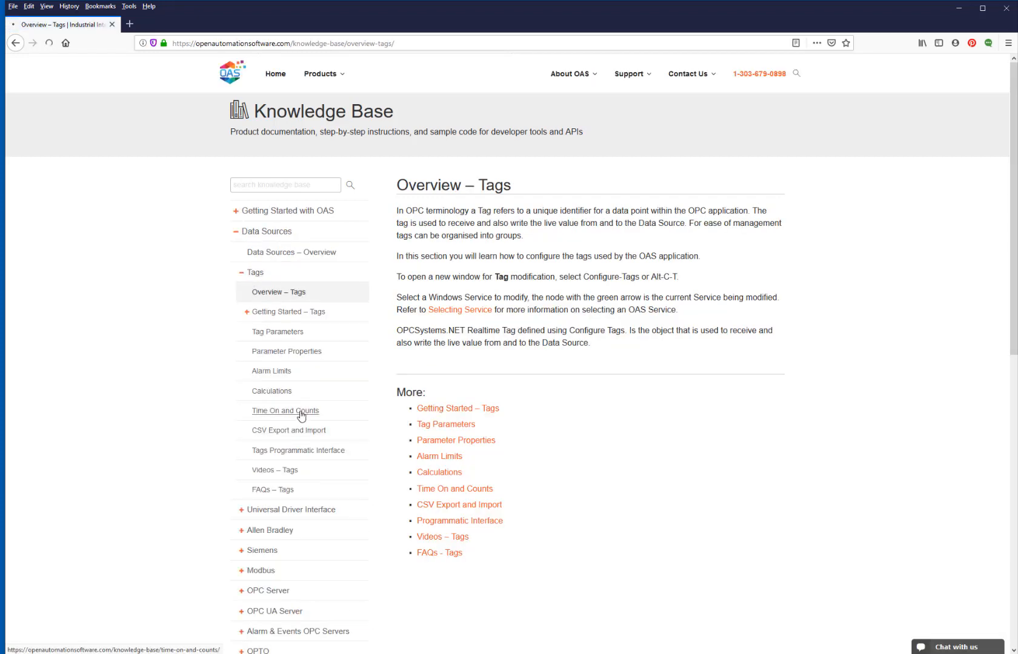
# - Open the Time On and Counts article and scroll through its tracked values and reset options
pyautogui.click(284, 410)
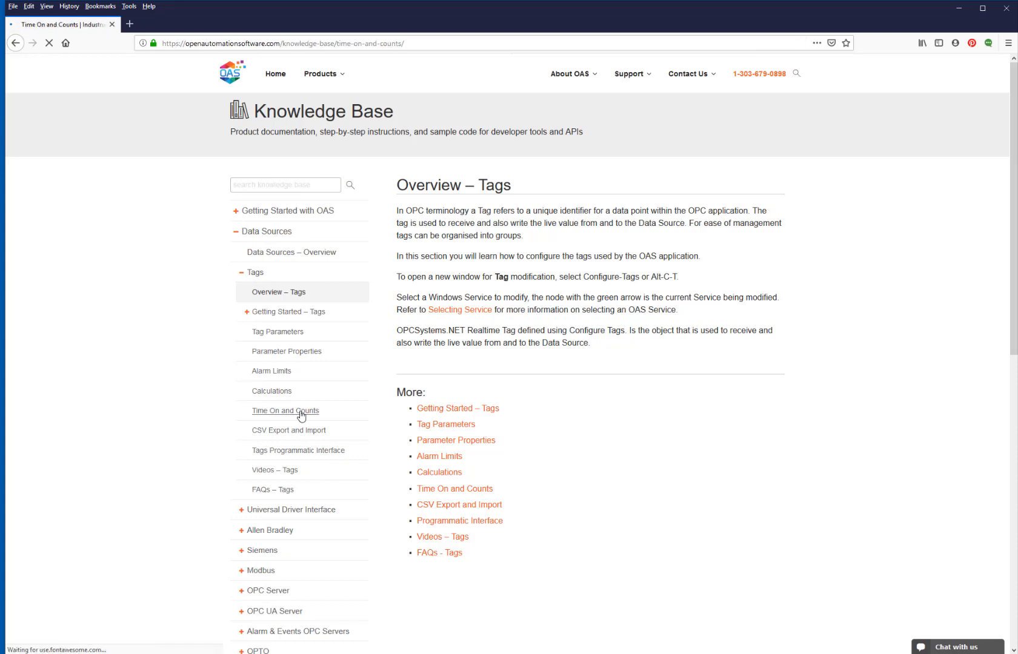
pyautogui.click(285, 410)
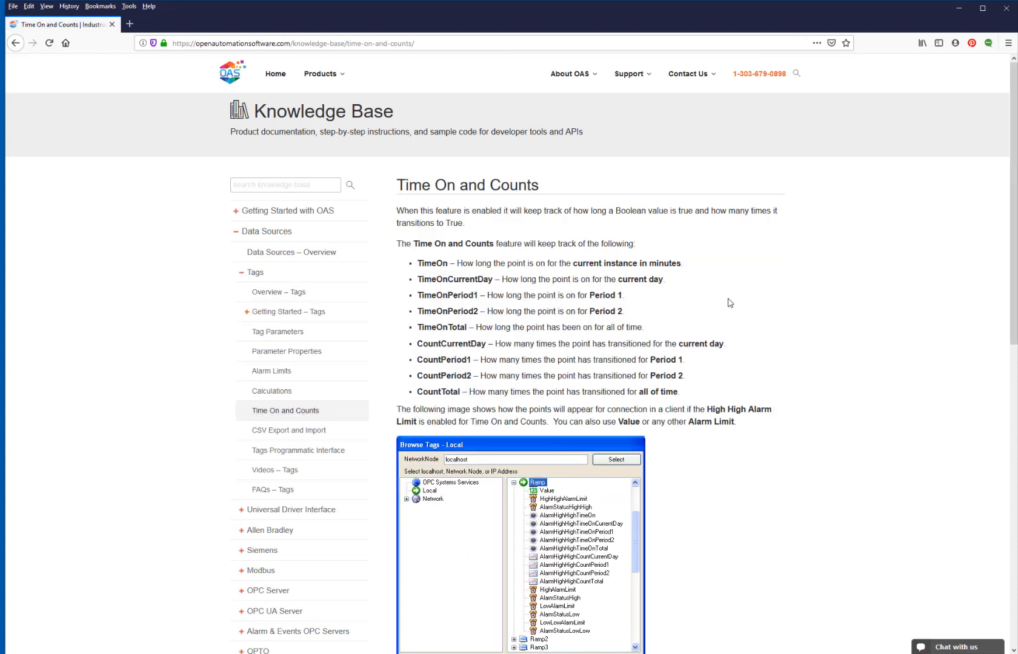
pyautogui.moveTo(738, 324)
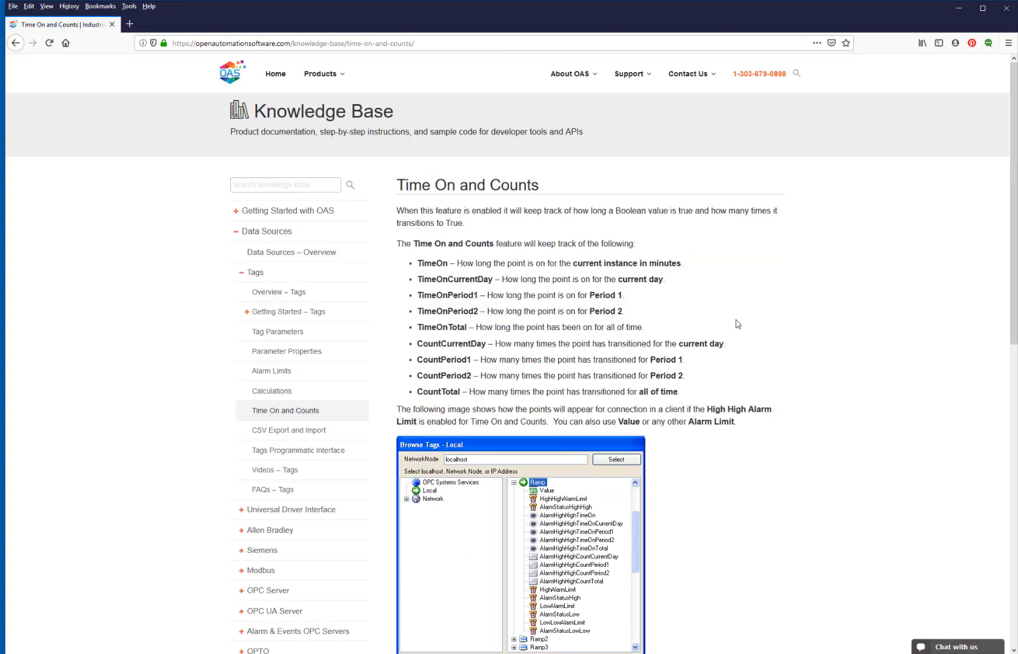
pyautogui.scroll(-3)
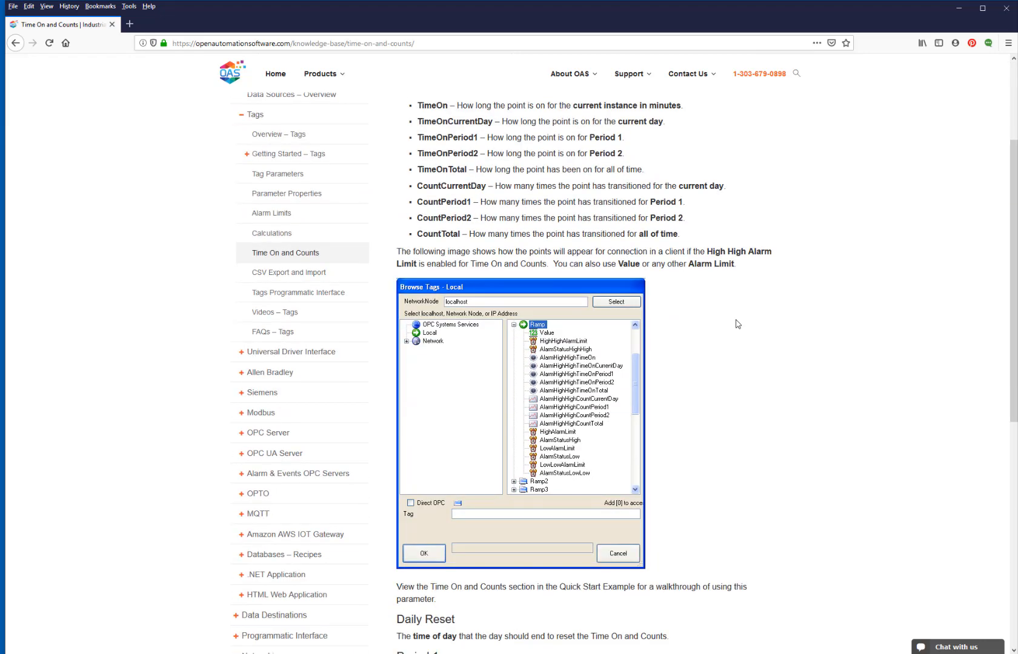
pyautogui.scroll(-3)
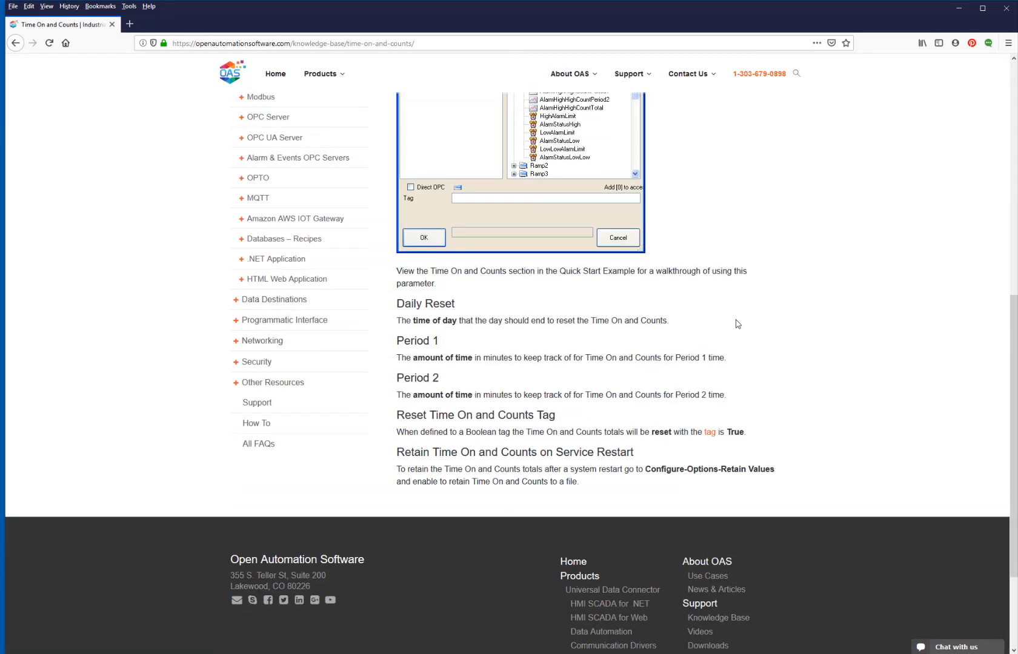
pyautogui.scroll(3)
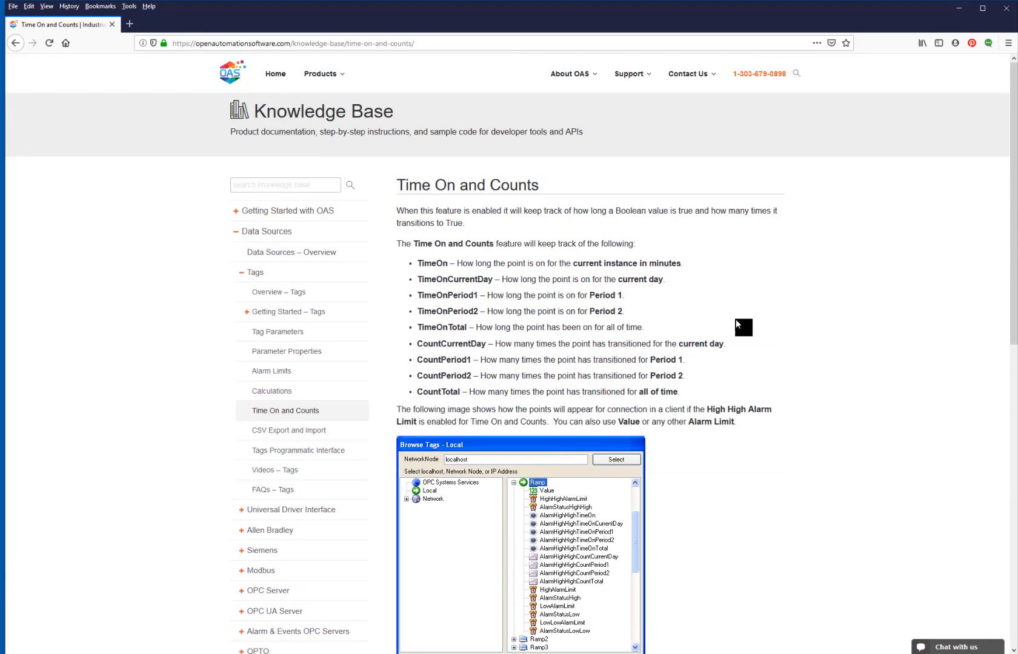